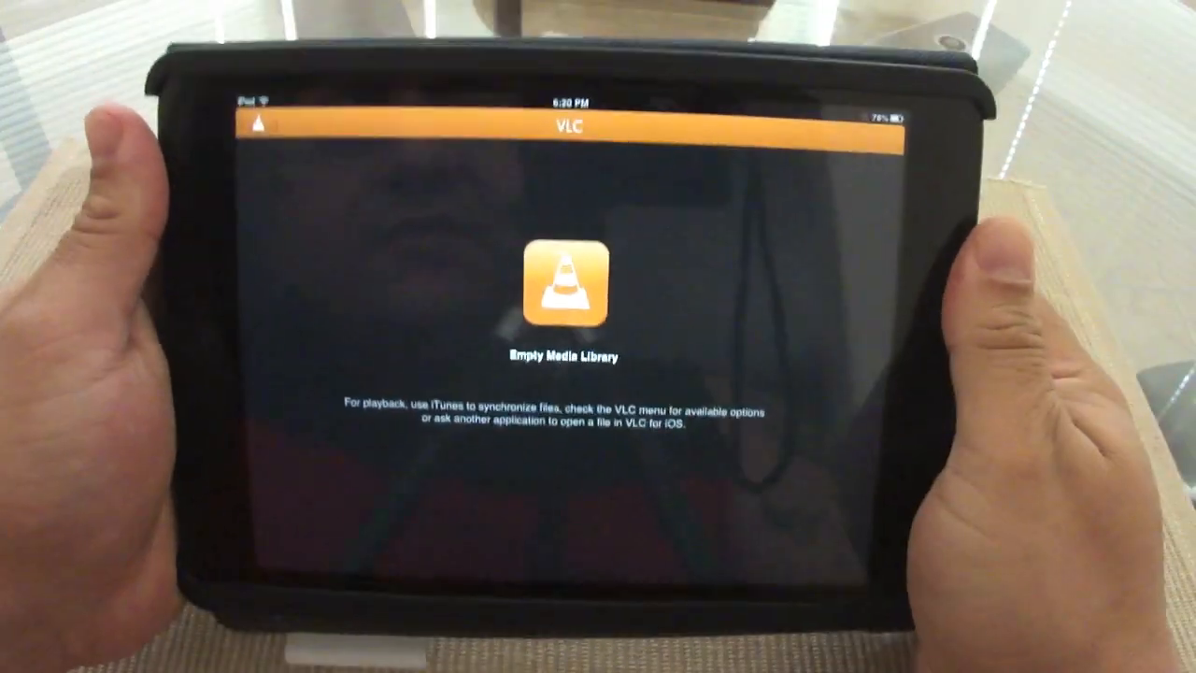
Try Download from Web Server from the add-media menu, then cancel its address prompt
click(262, 127)
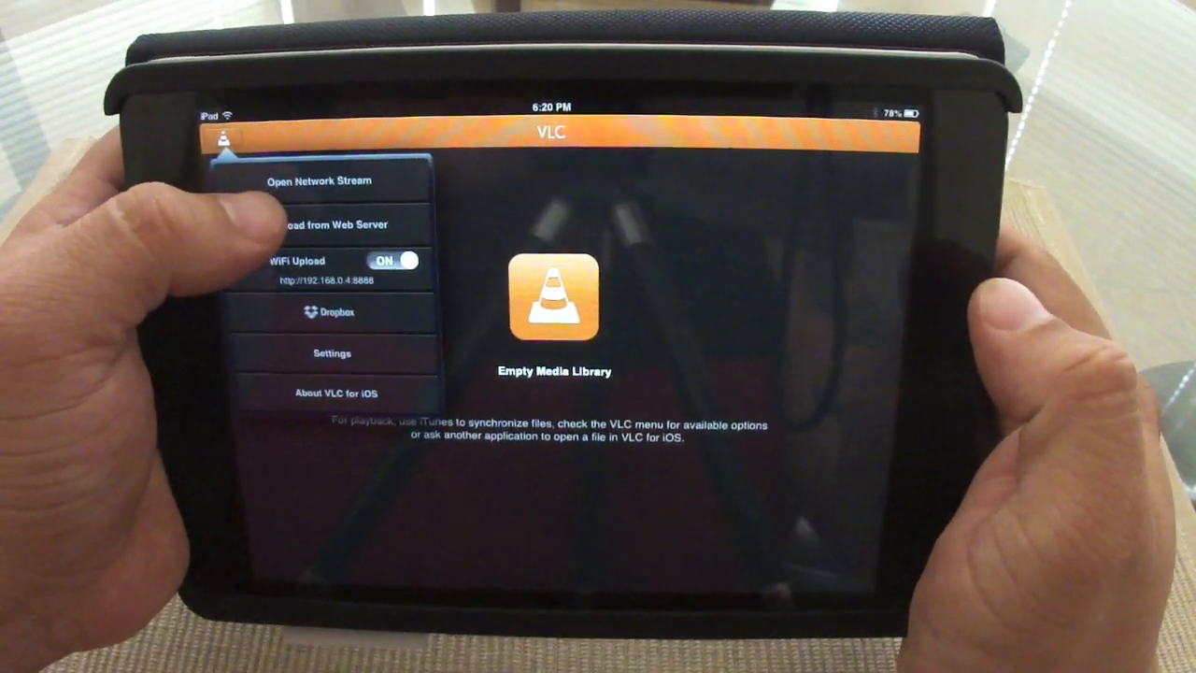
click(325, 179)
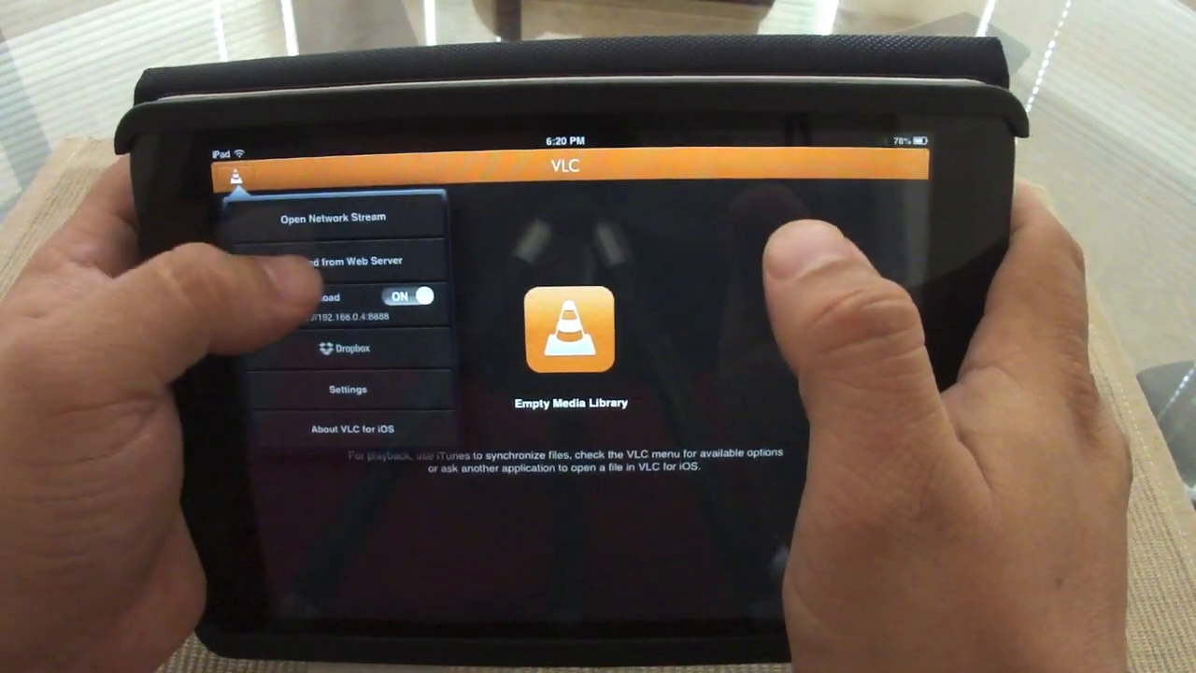
click(341, 262)
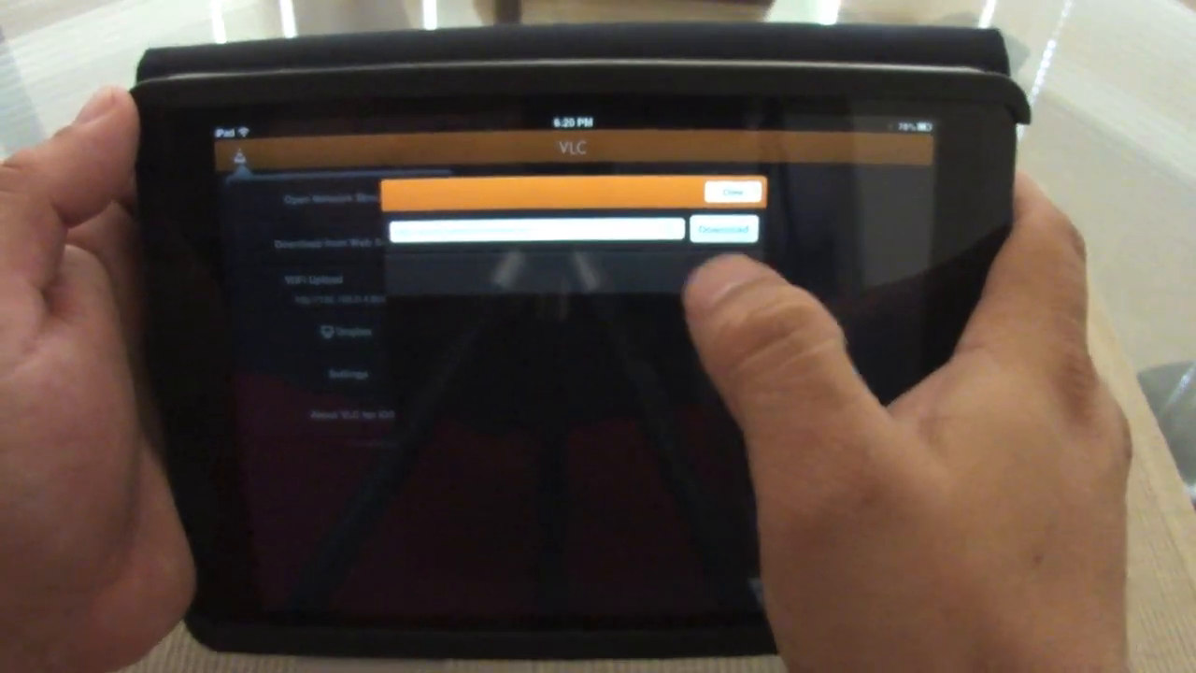
click(532, 228)
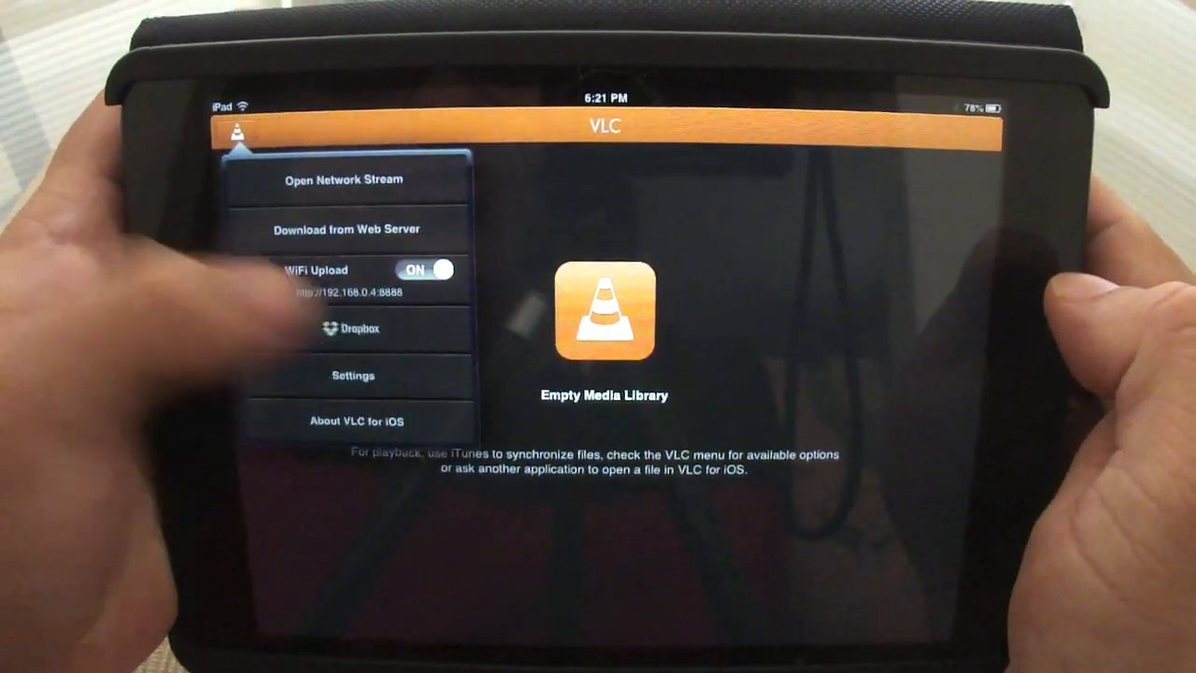
Browse Dropbox down to the folder listing the two VID_2013 mp4 files
click(353, 329)
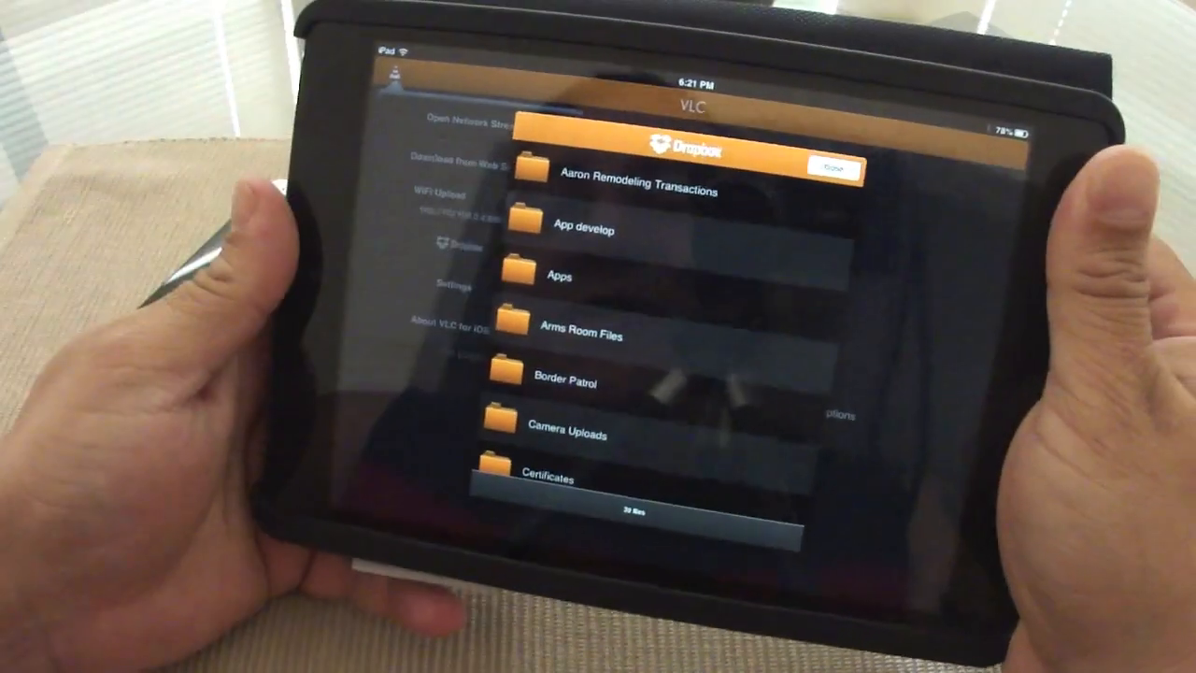
scroll(down, 3)
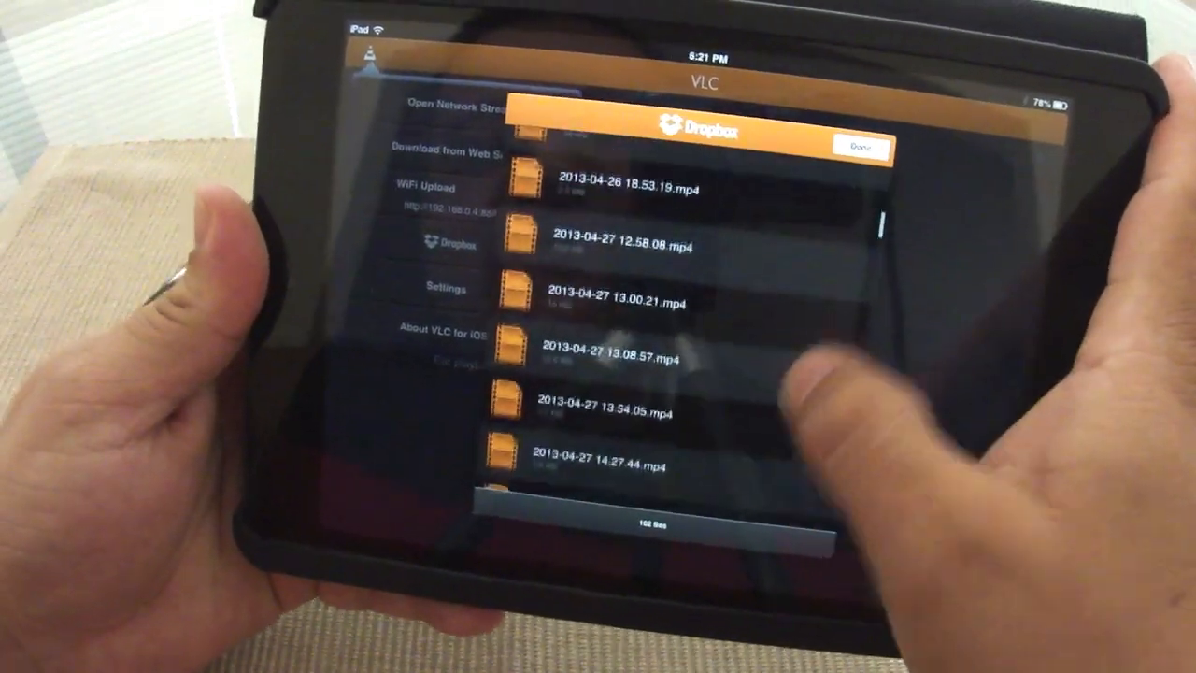
scroll(down, 3)
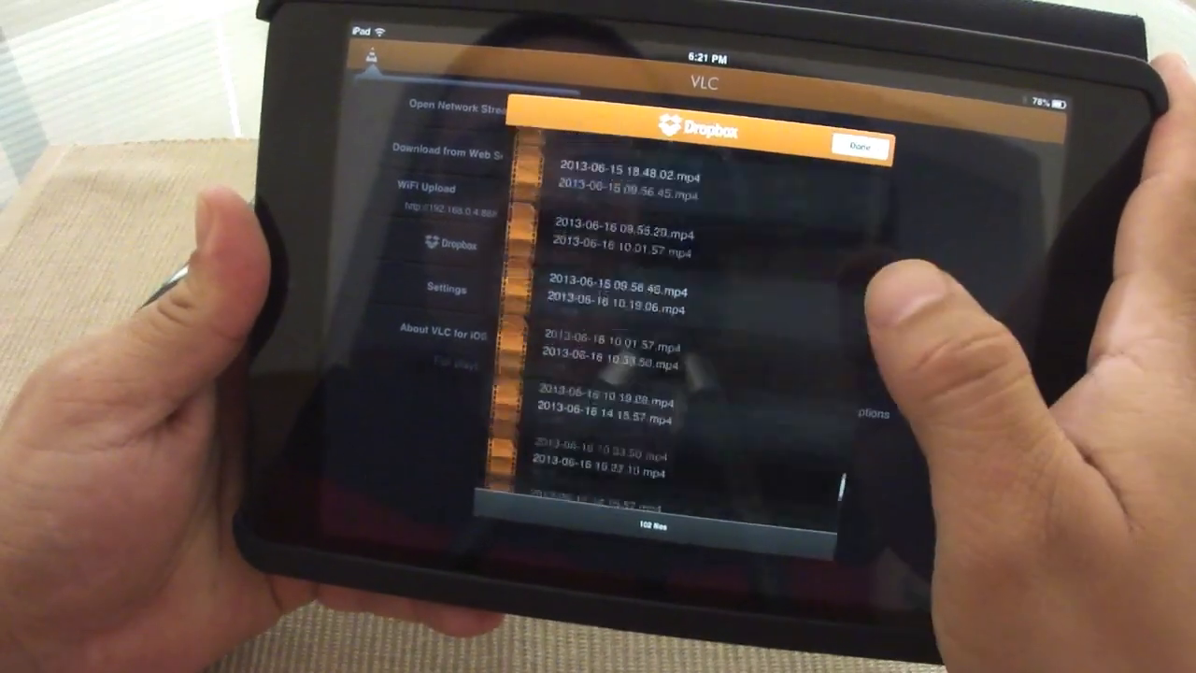
scroll(down, 3)
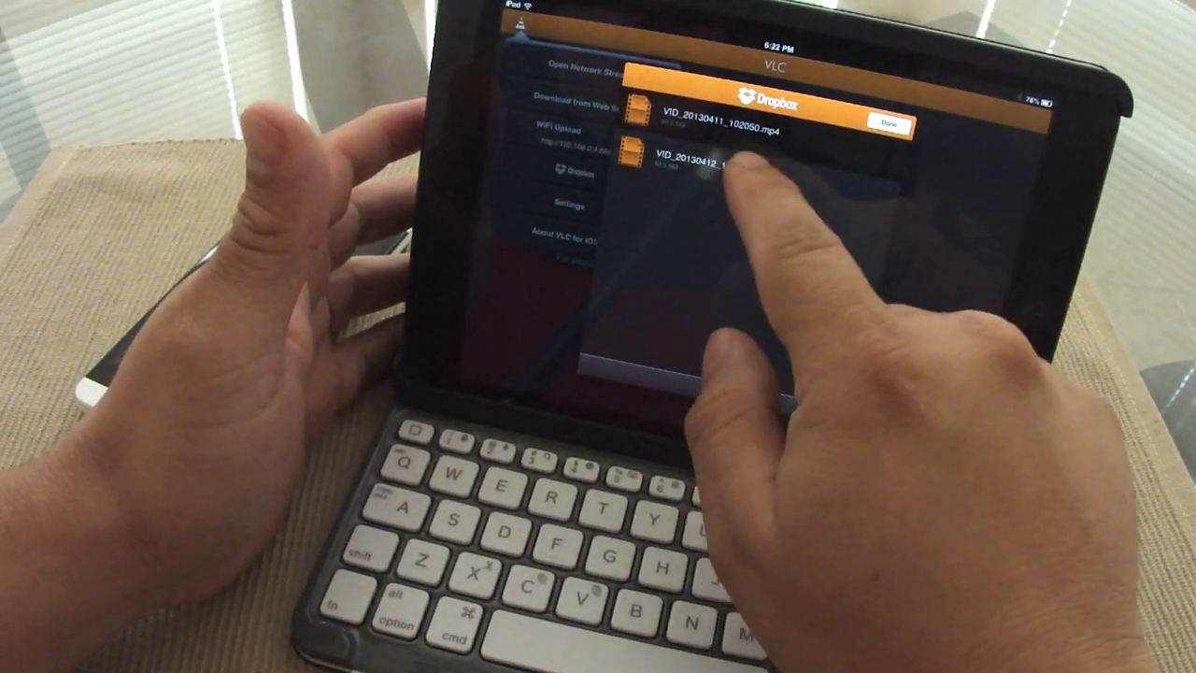
Download VID_20130412_103805.mp4 from Dropbox, confirming the alert
click(710, 153)
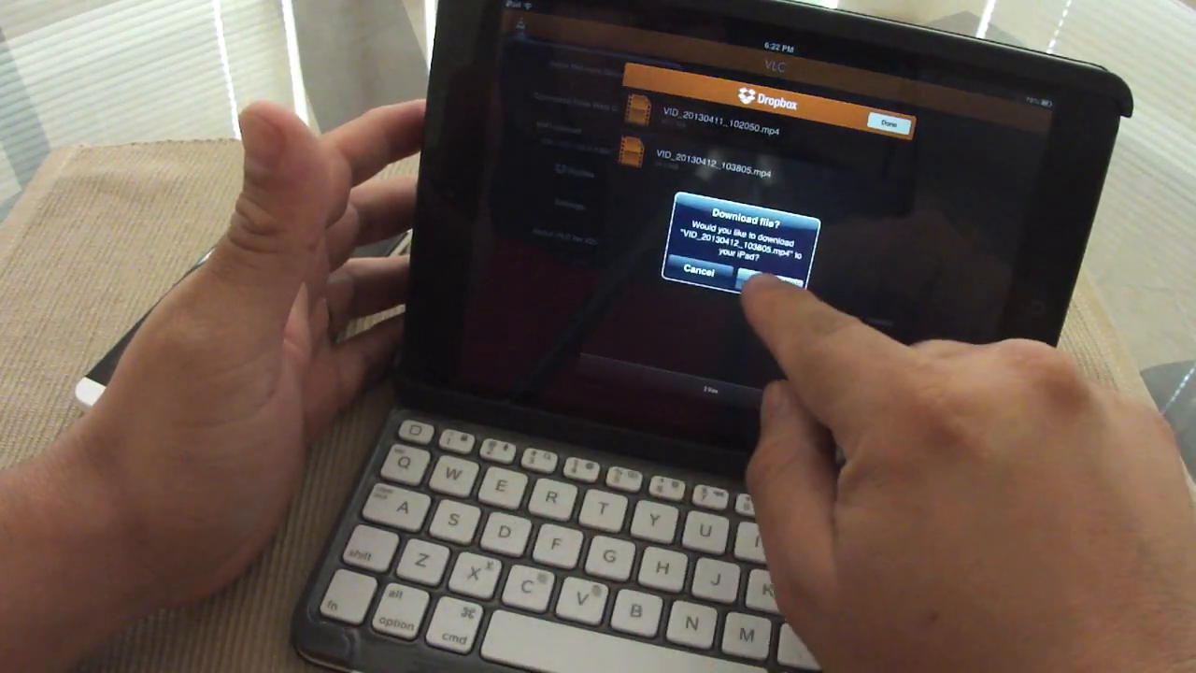
click(788, 269)
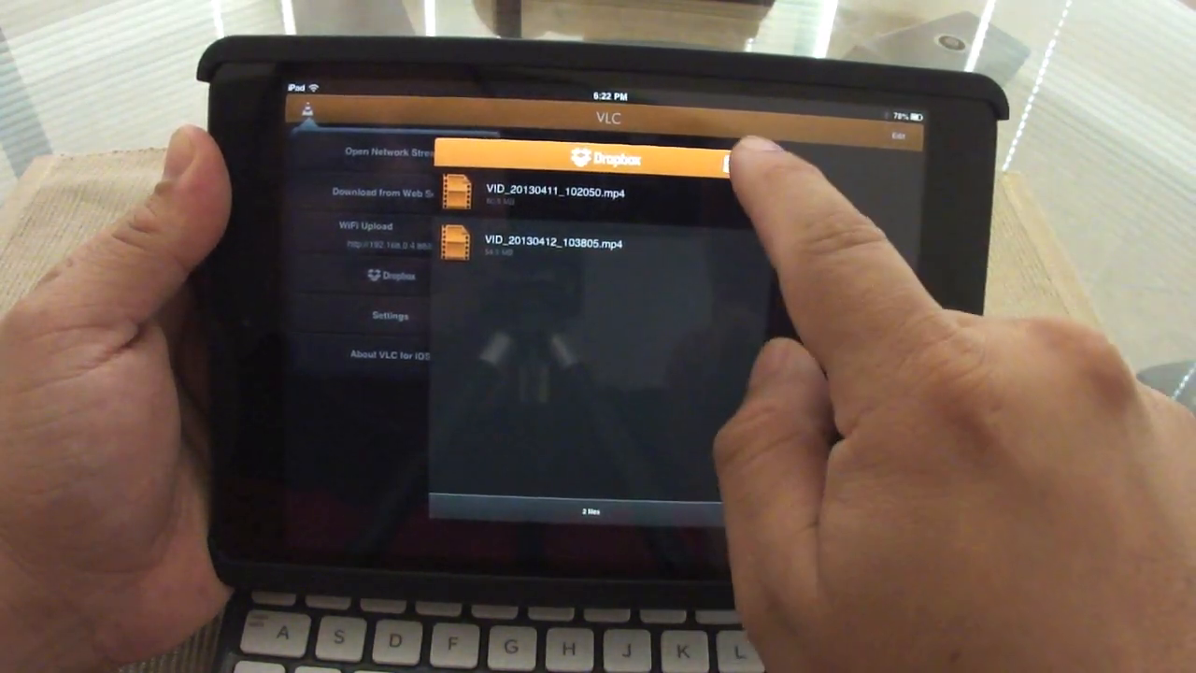
Leave Dropbox, play VID_20130412_103805 from the library, then end playback
click(551, 243)
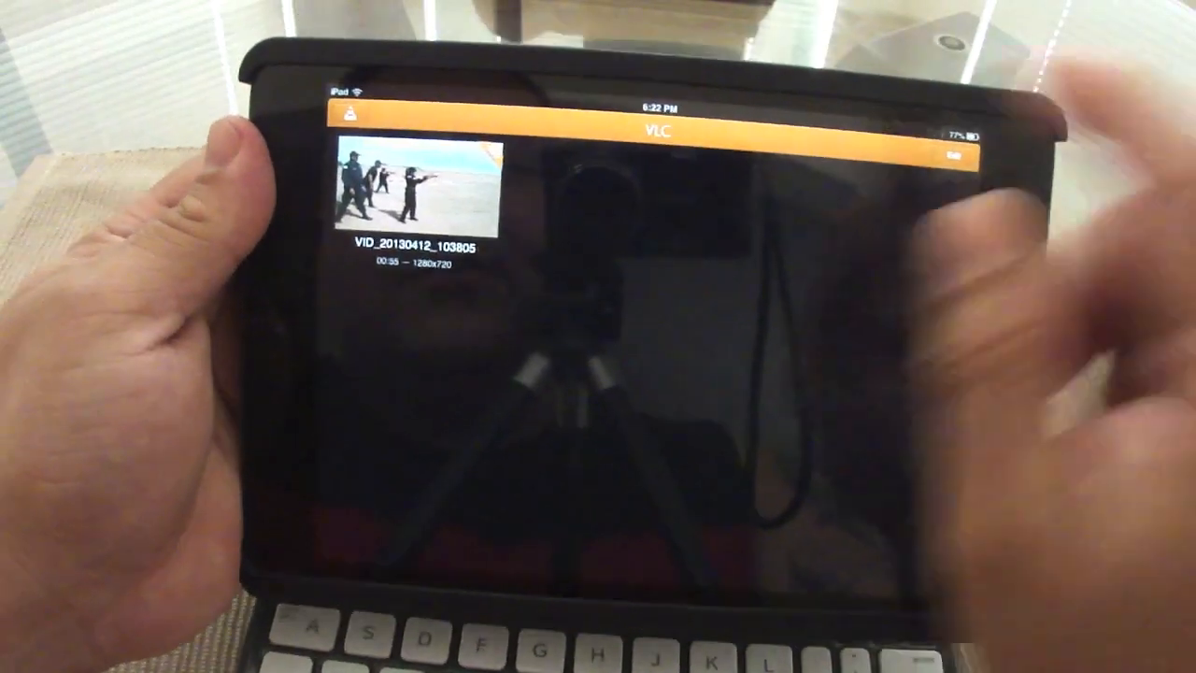
click(418, 197)
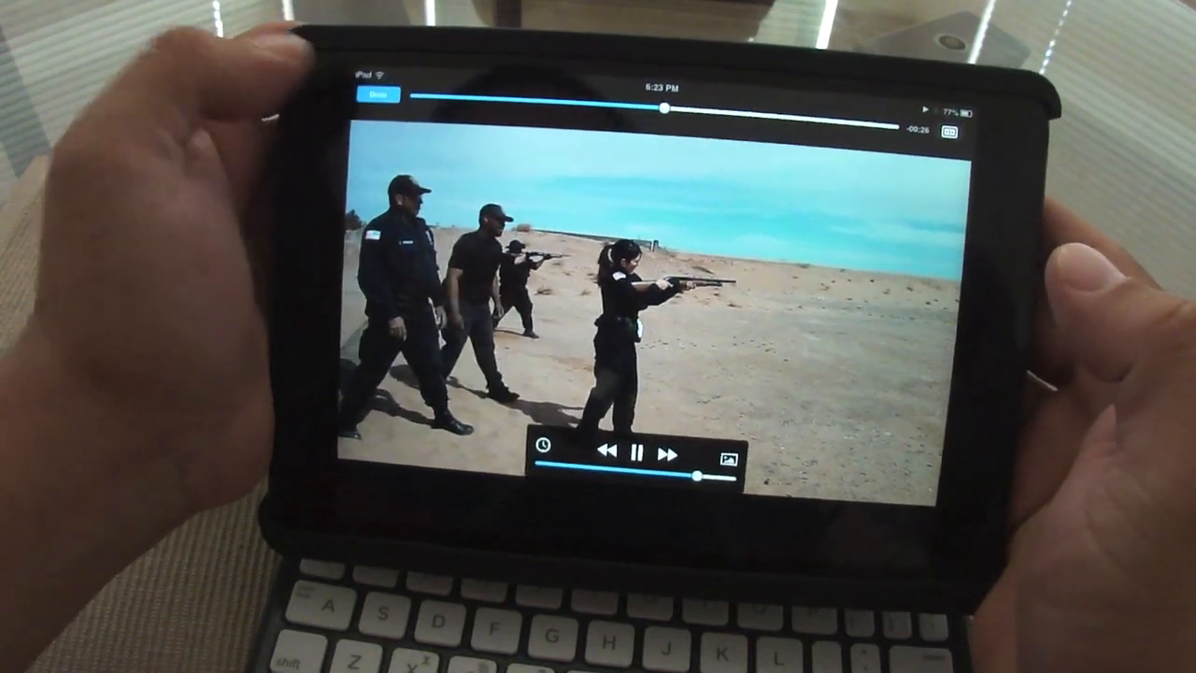
click(378, 93)
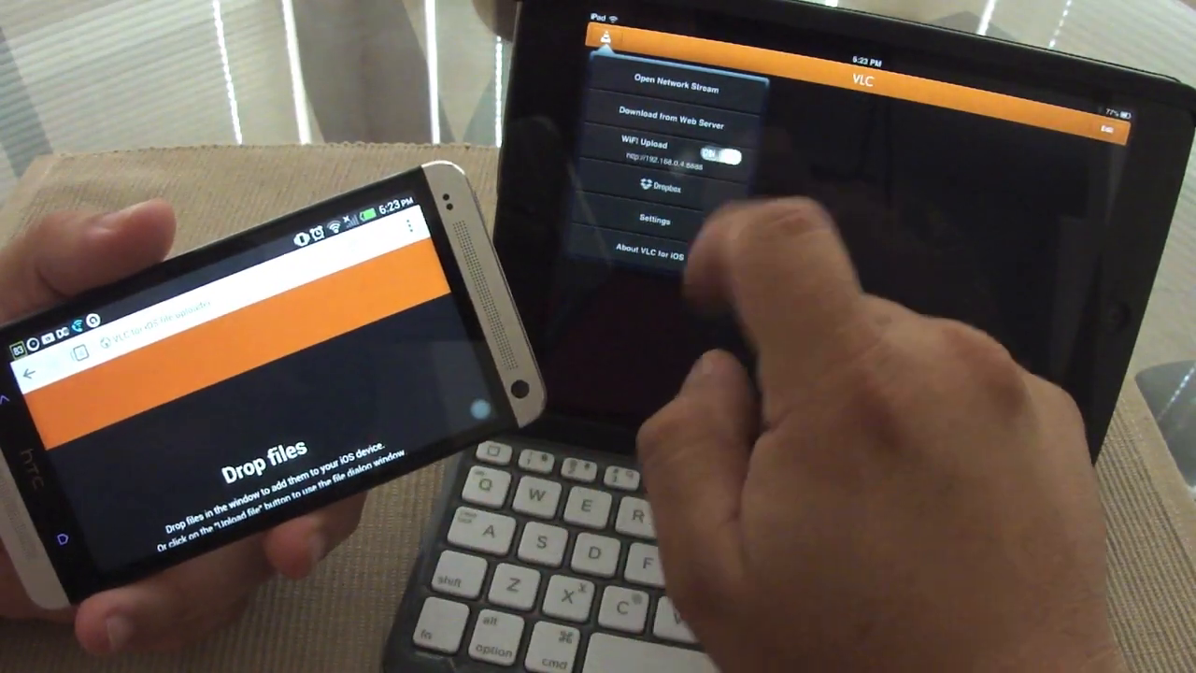
Toggle WiFi Upload off and on, then start choosing a file on the phone's upload page
click(719, 155)
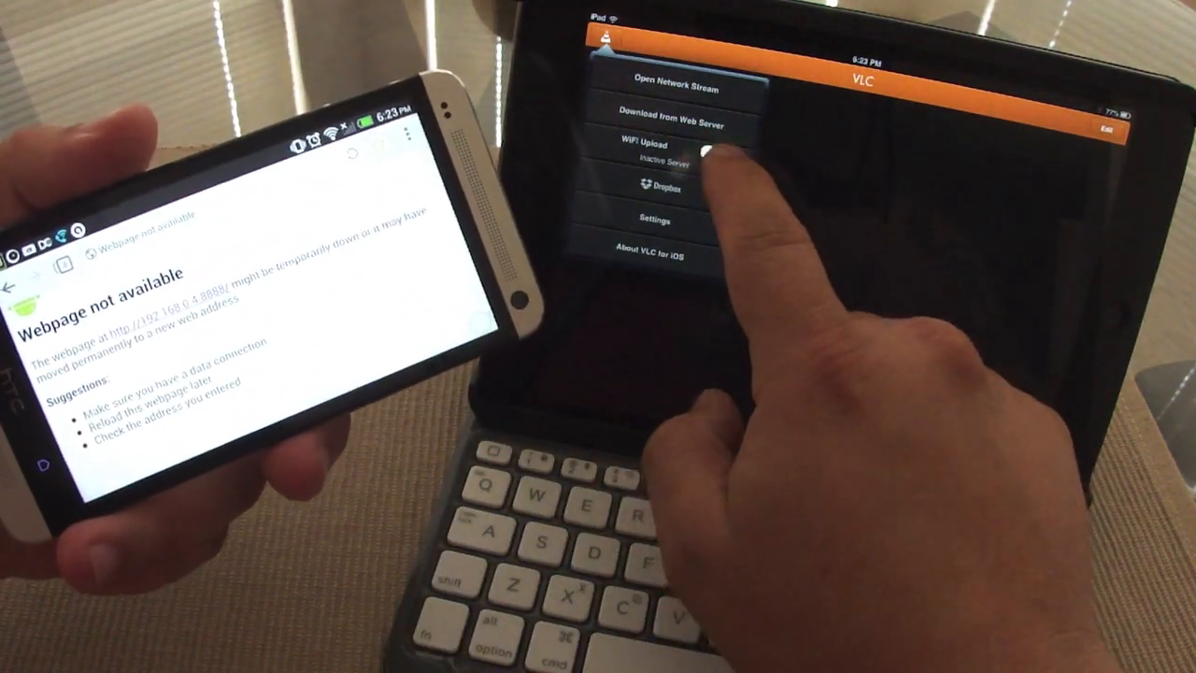
click(720, 153)
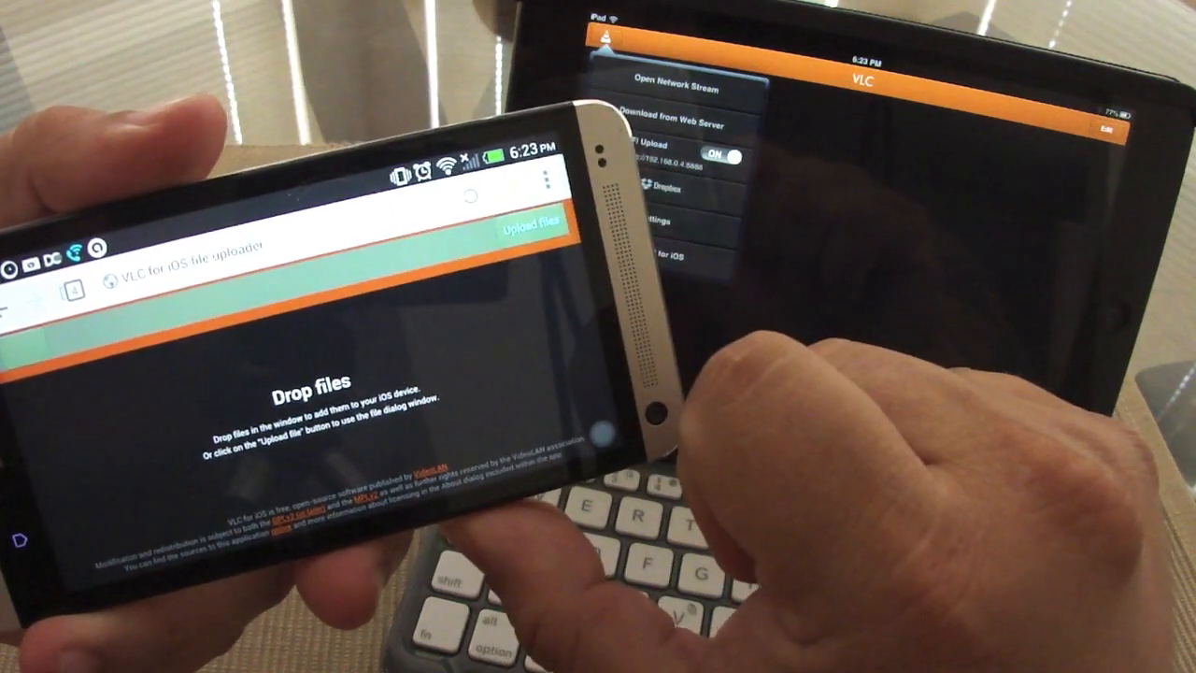
click(527, 228)
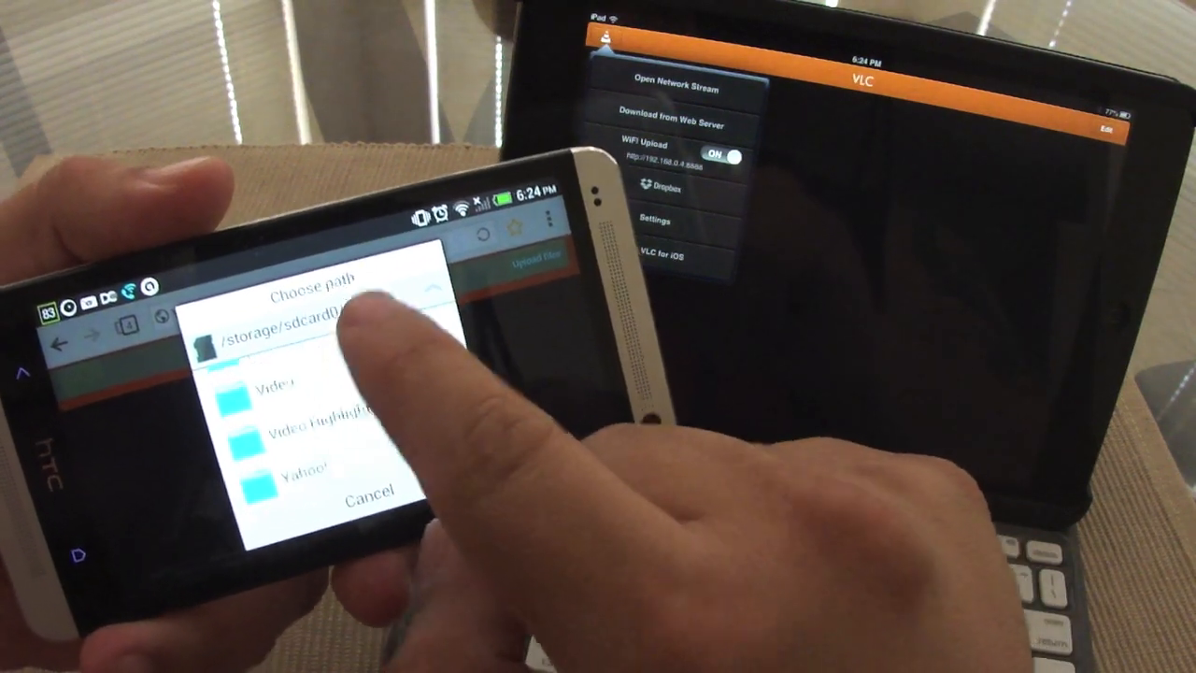
Select the Carola Award Day video on the phone to upload it to the iPad
click(318, 426)
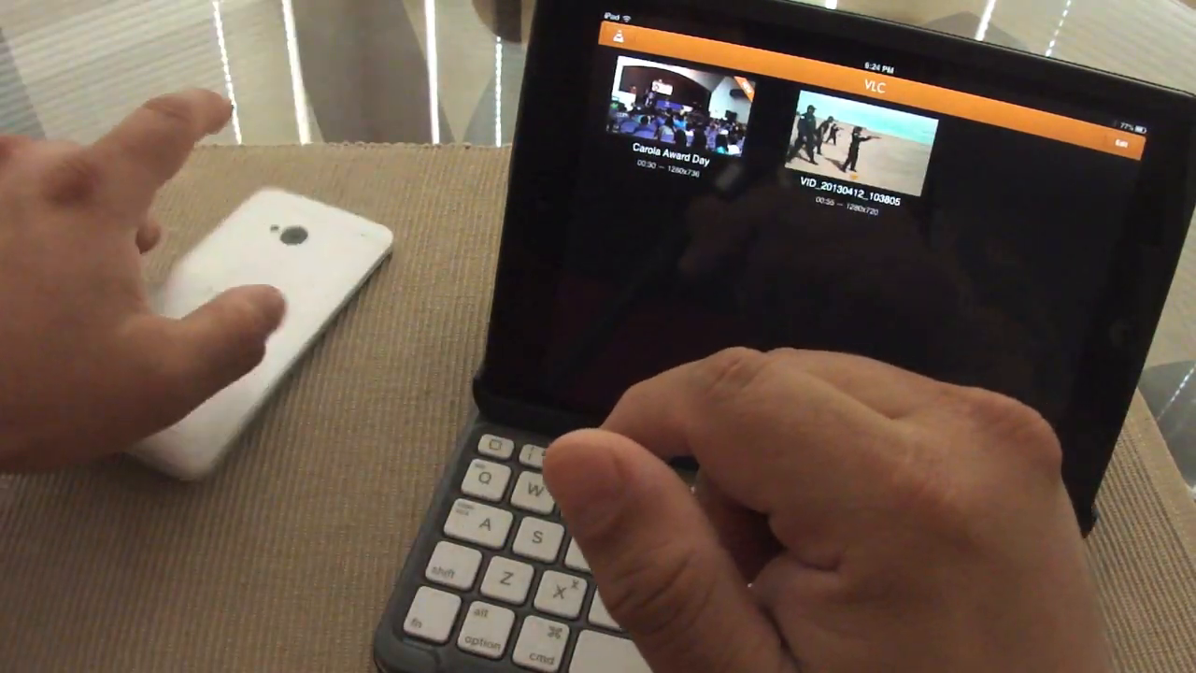
click(663, 112)
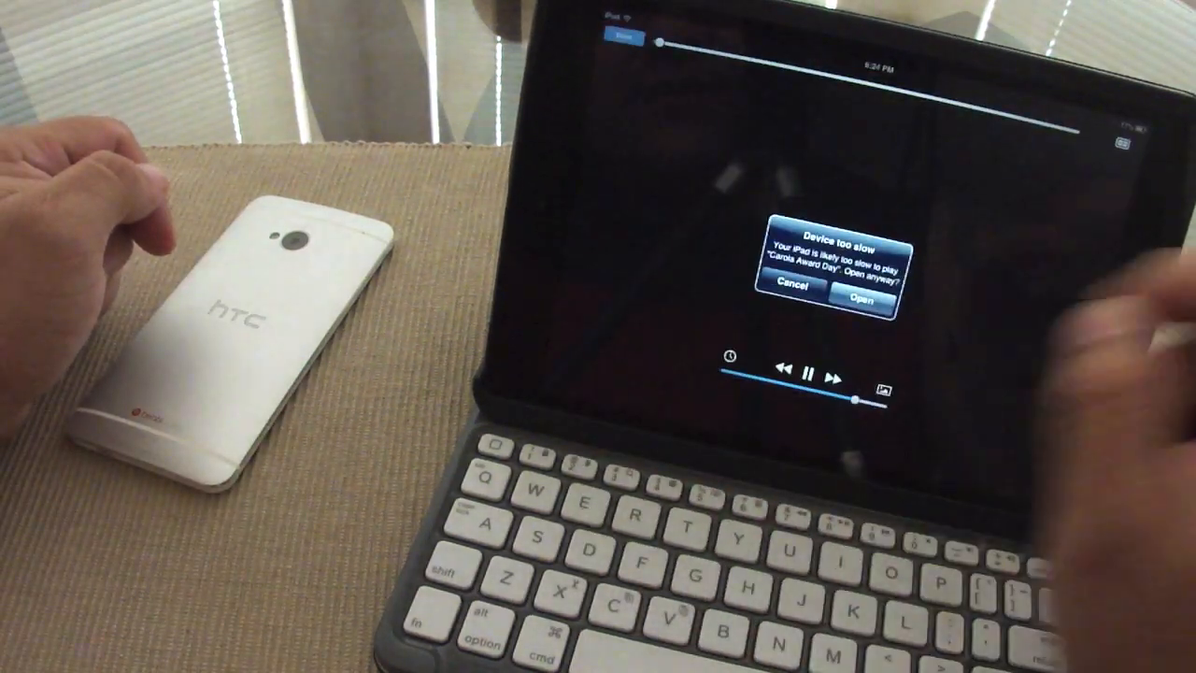
click(863, 301)
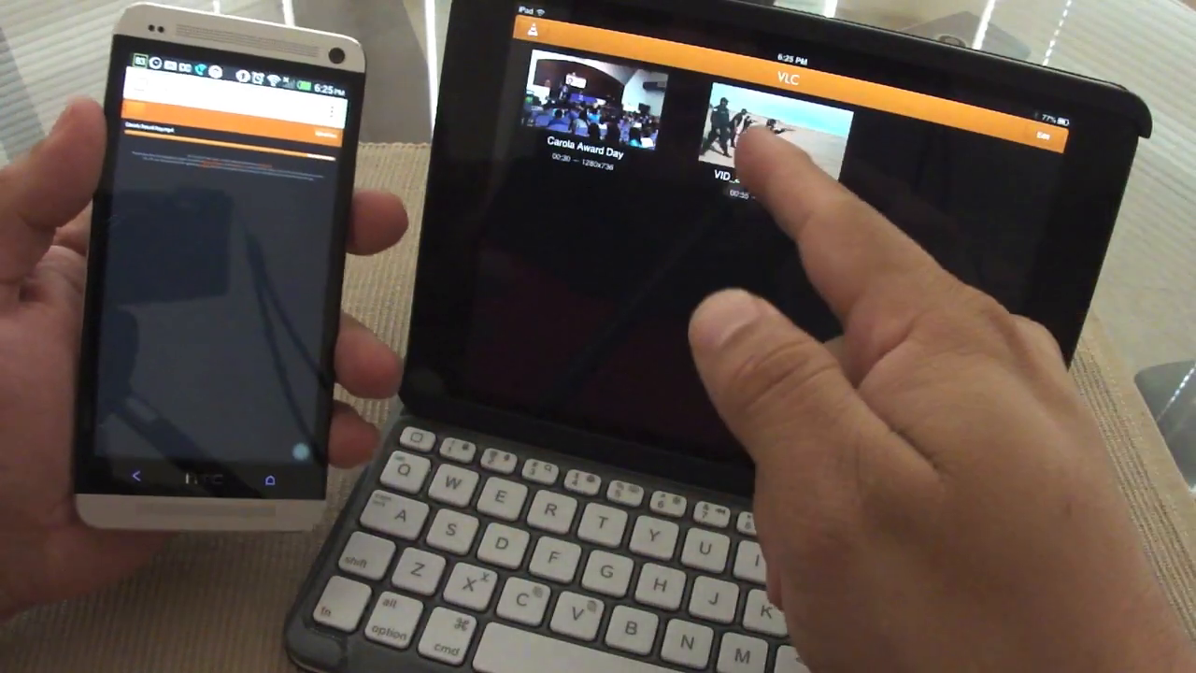
click(757, 140)
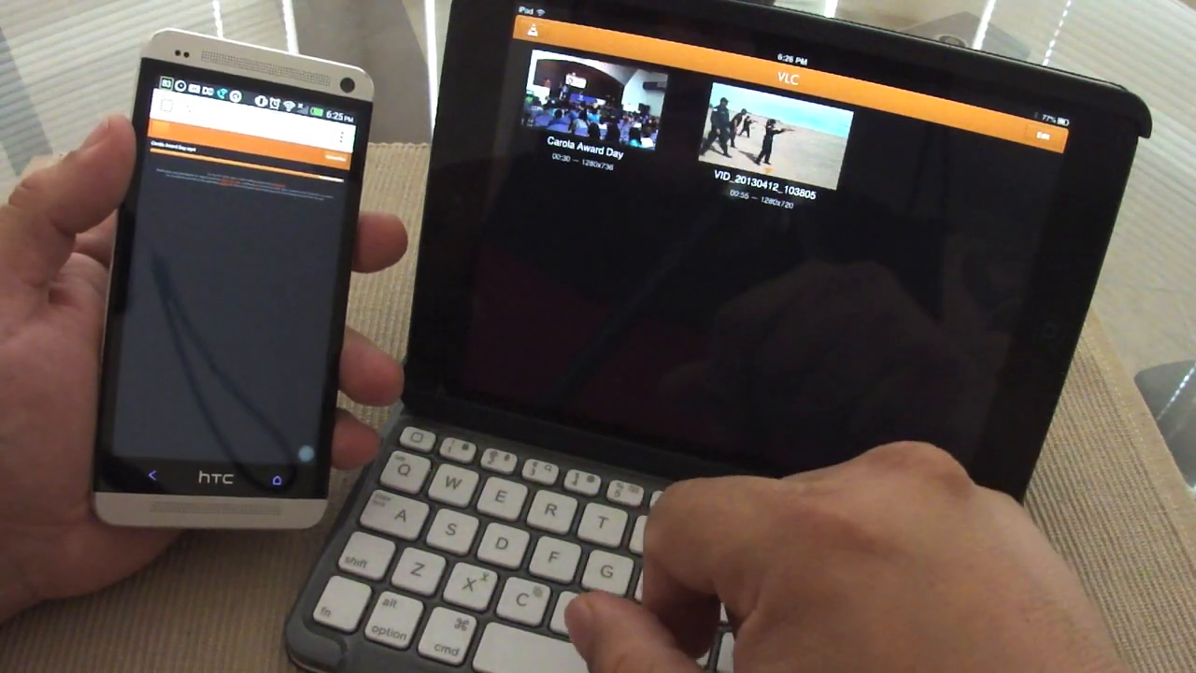